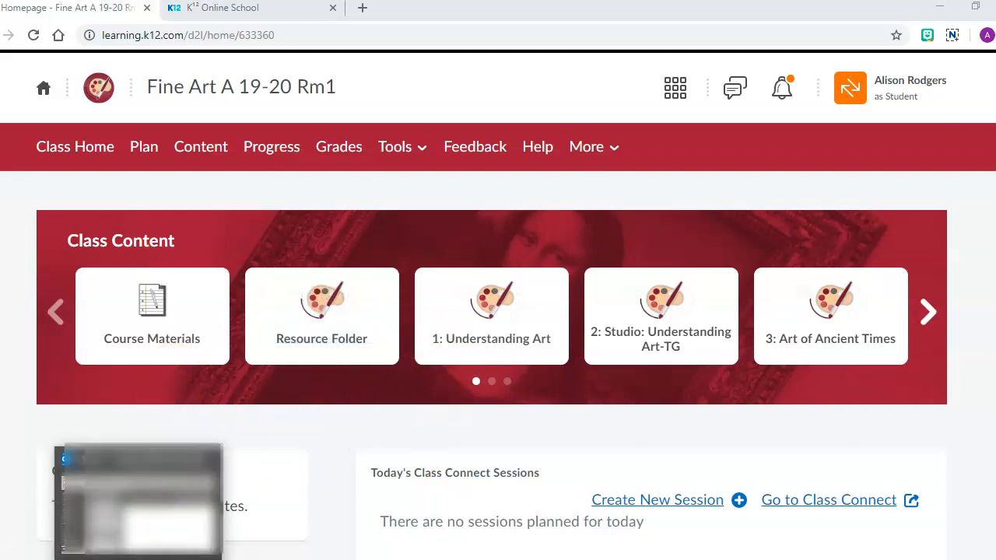
{"action": "mouse_move", "coordinate": [138, 497]}
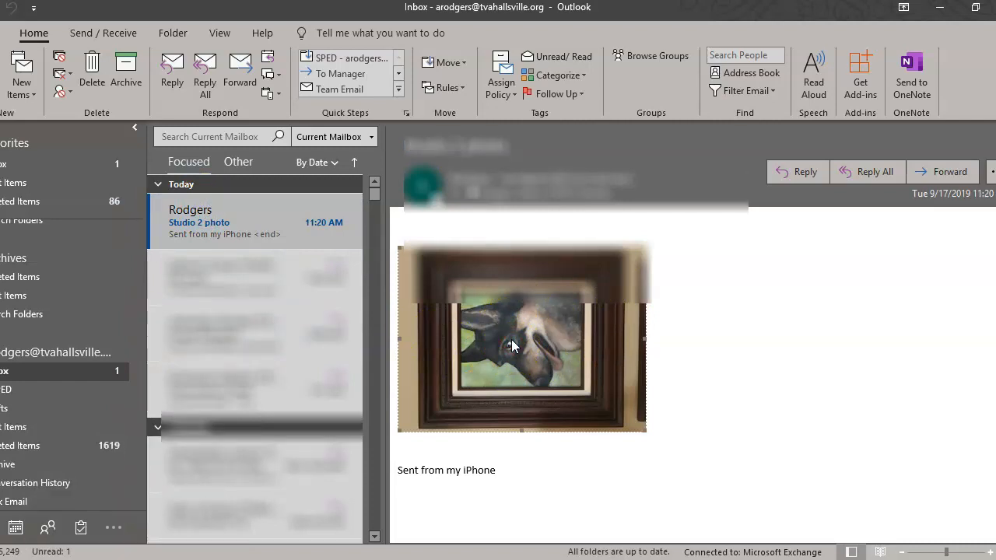
Save the painting photo from the email to Pictures as 'Studio2 photo'.
{"action": "right_click", "coordinate": [513, 345]}
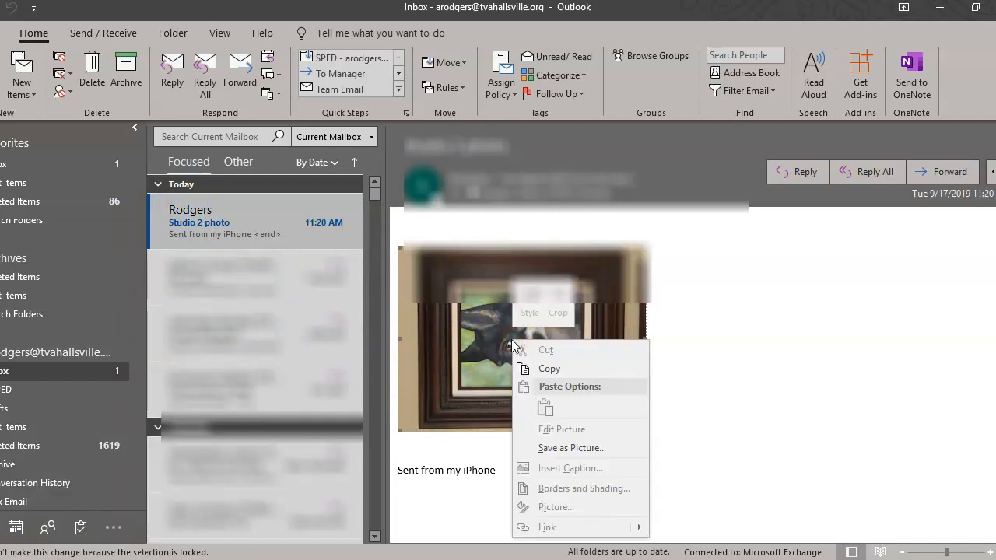
{"action": "mouse_move", "coordinate": [558, 453]}
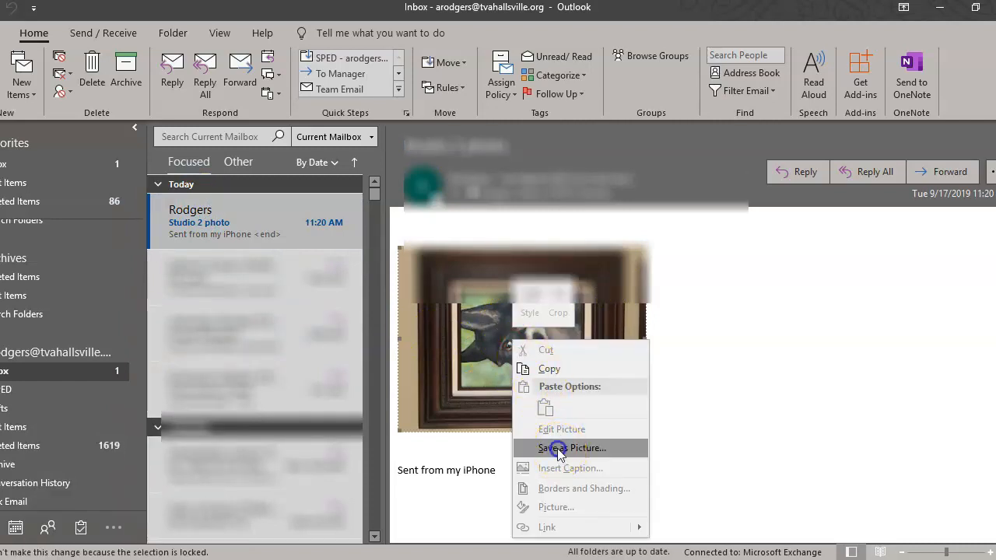
{"action": "left_click", "coordinate": [573, 447]}
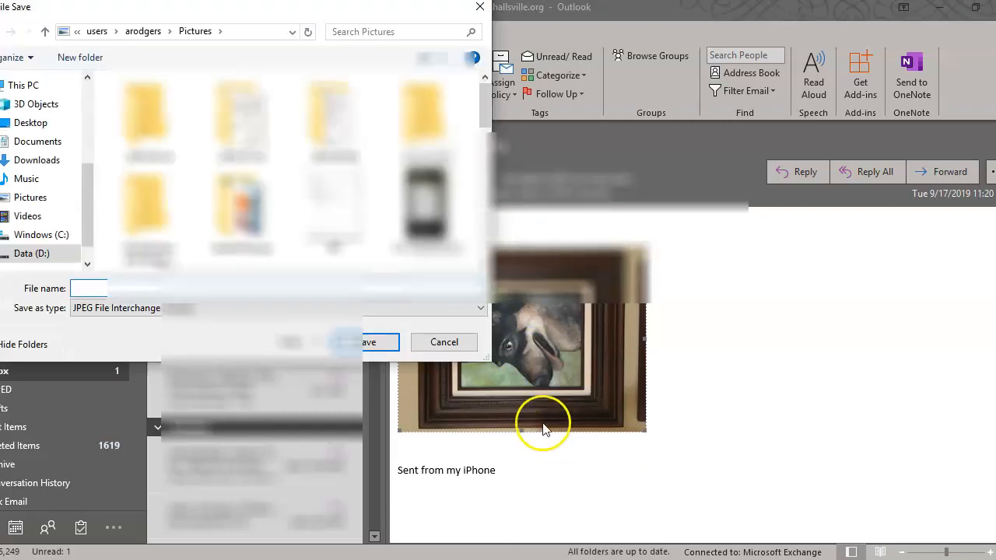
{"action": "type", "text": "Studio2"}
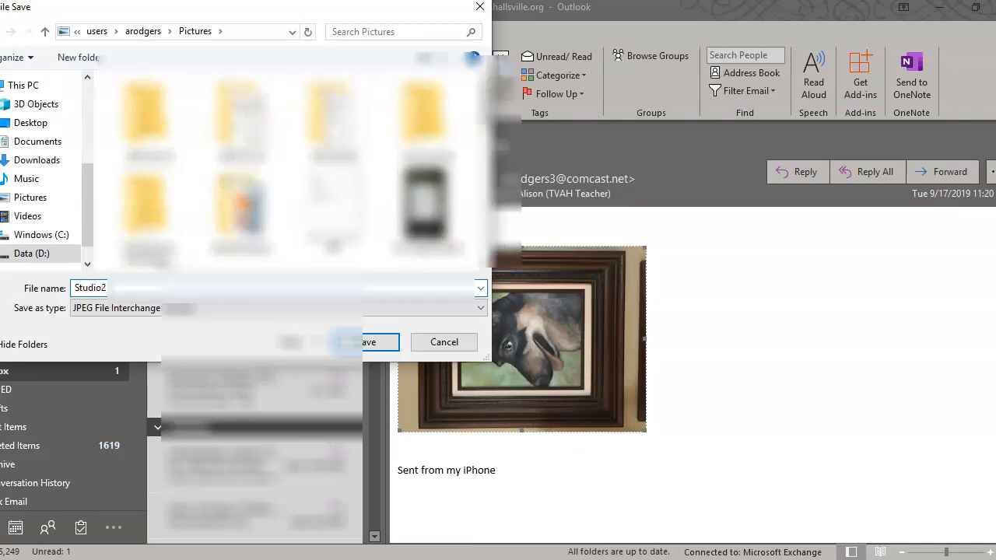
{"action": "type", "text": "photo"}
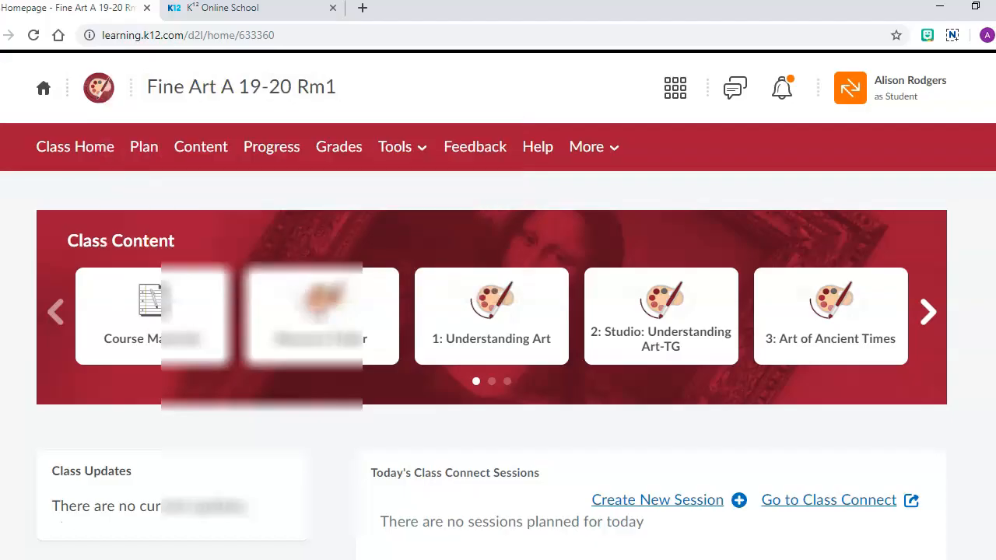
{"action": "mouse_move", "coordinate": [477, 121]}
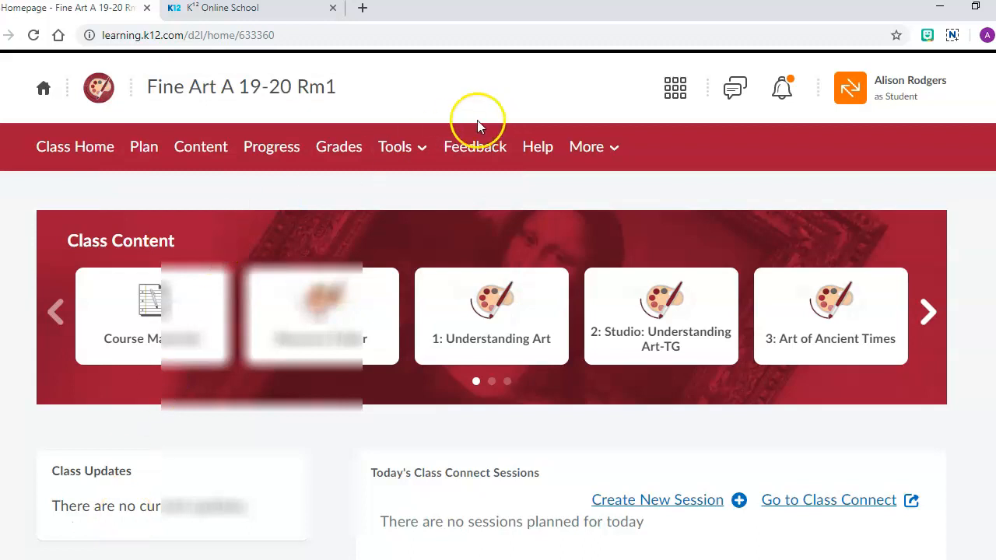
Go to Tools > Assignments and open '2.05 Graded Assignment: Studio 5 - TG'.
{"action": "left_click", "coordinate": [395, 146]}
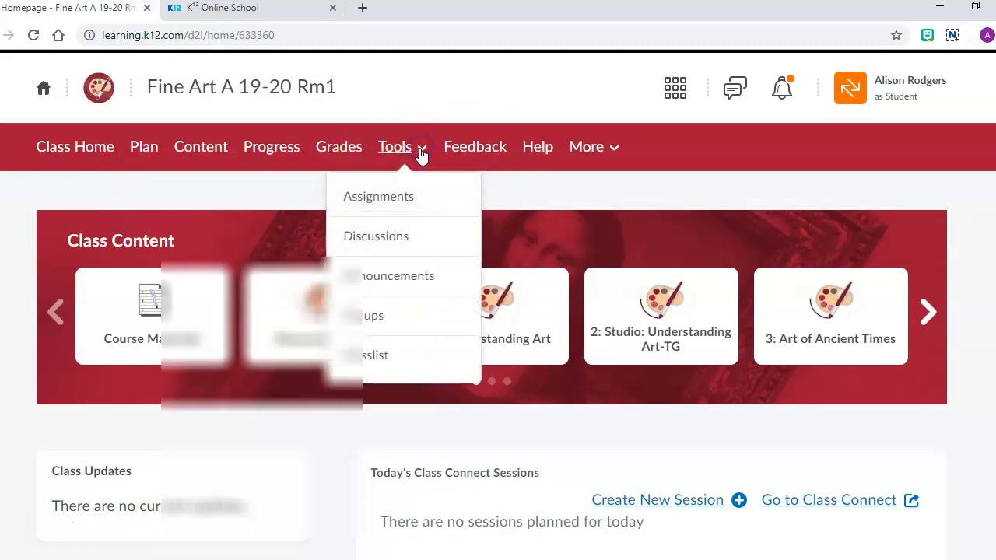
{"action": "left_click", "coordinate": [378, 196]}
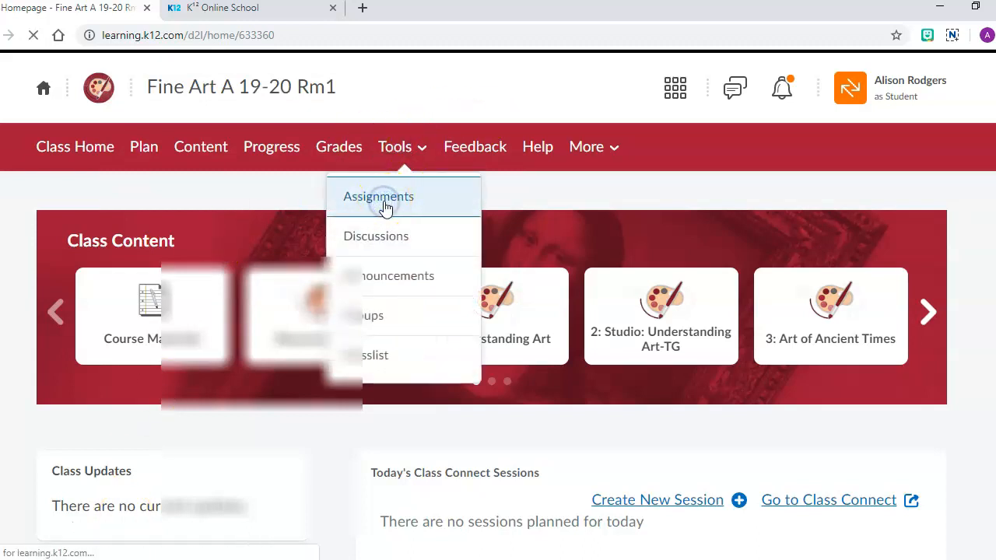
{"action": "left_click", "coordinate": [378, 196]}
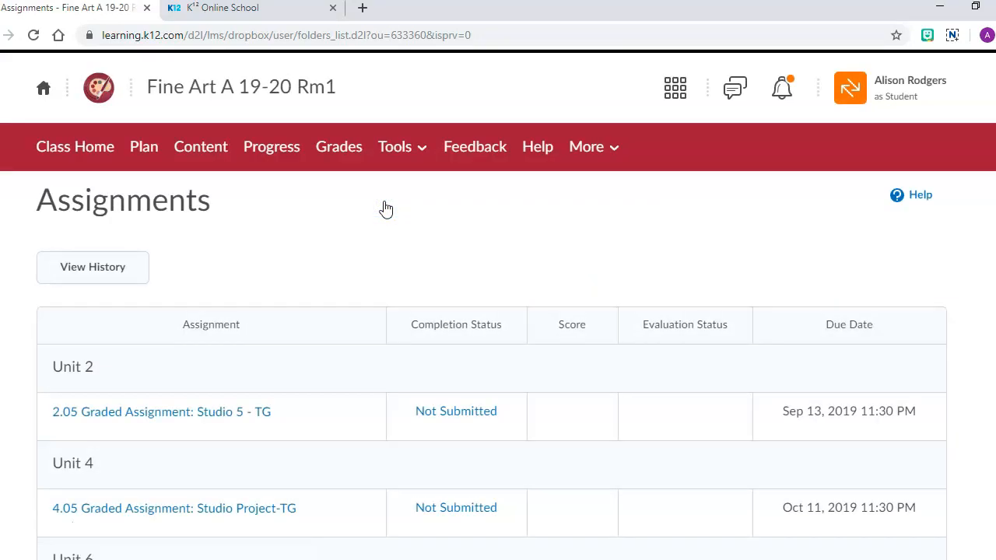
{"action": "mouse_move", "coordinate": [154, 420]}
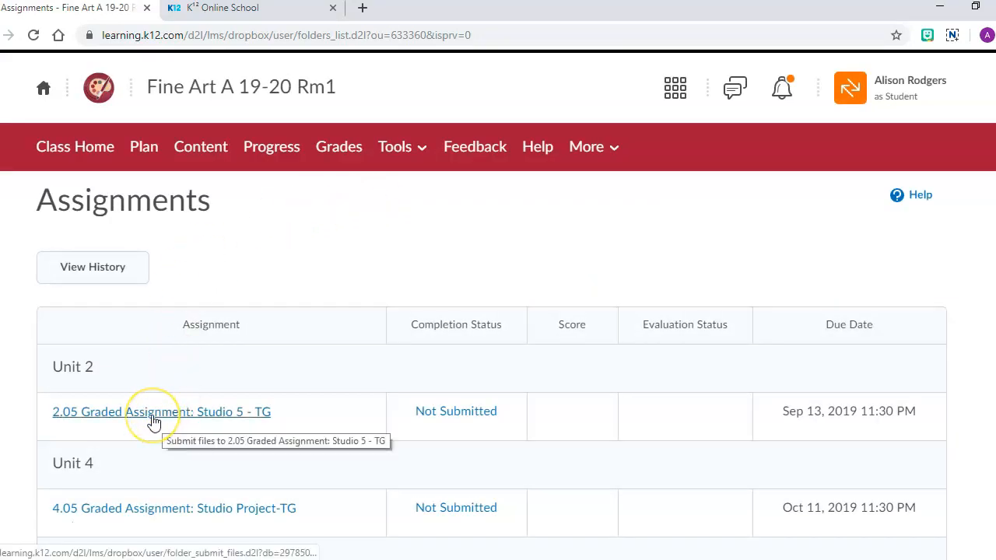
{"action": "mouse_move", "coordinate": [475, 428]}
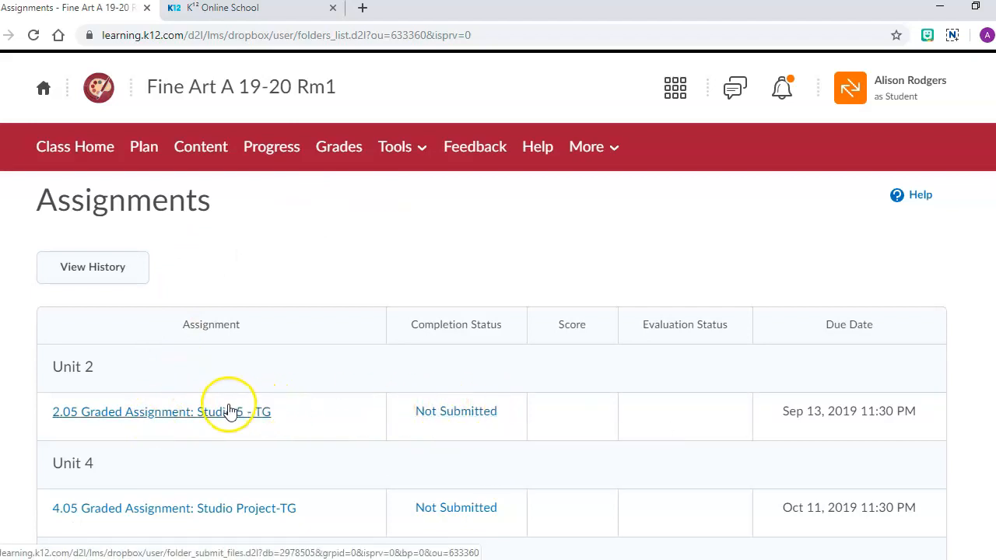
{"action": "mouse_move", "coordinate": [201, 421]}
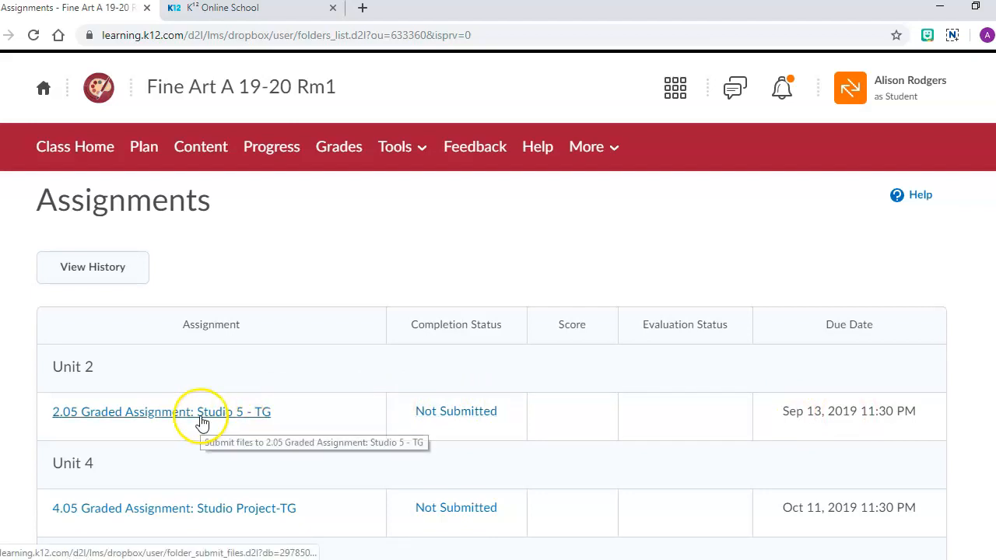
{"action": "left_click", "coordinate": [161, 411]}
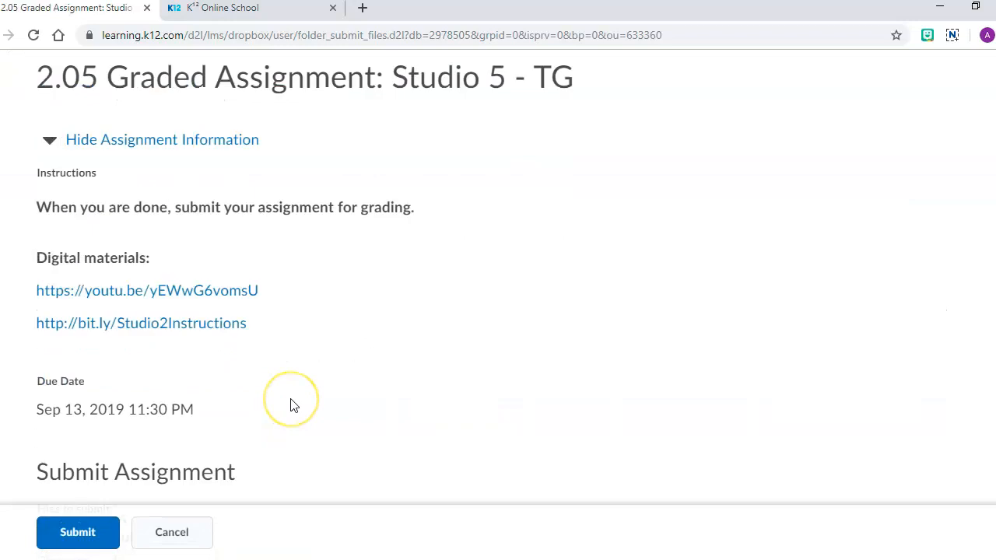
Scroll to Submit Assignment and bring up the Add a File window.
{"action": "scroll", "scroll_direction": "down", "scroll_amount": 3}
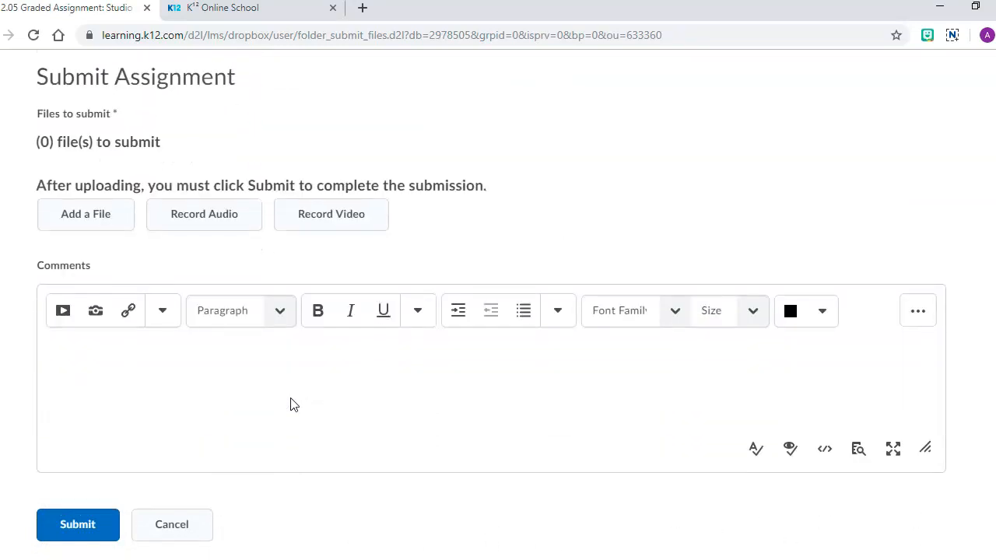
{"action": "mouse_move", "coordinate": [86, 214]}
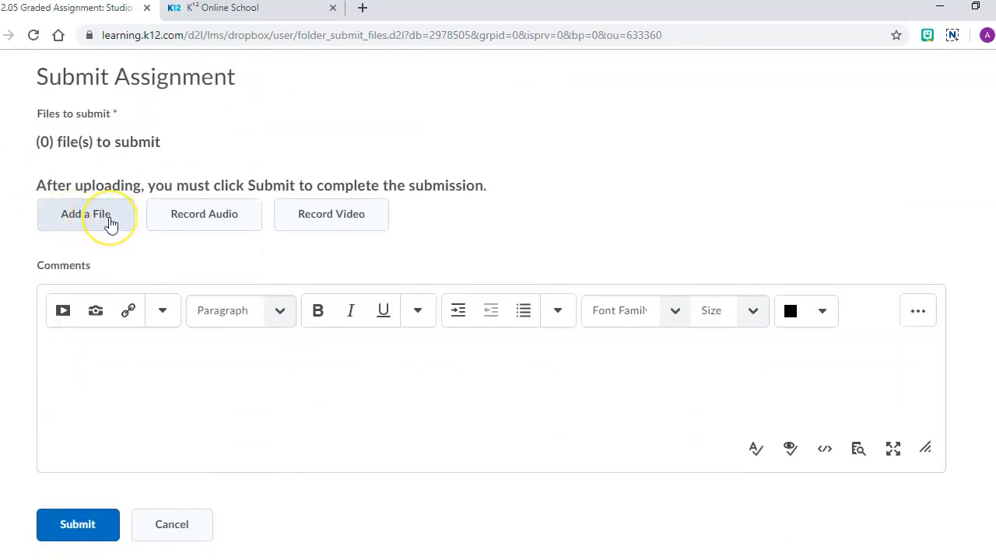
{"action": "left_click", "coordinate": [85, 214]}
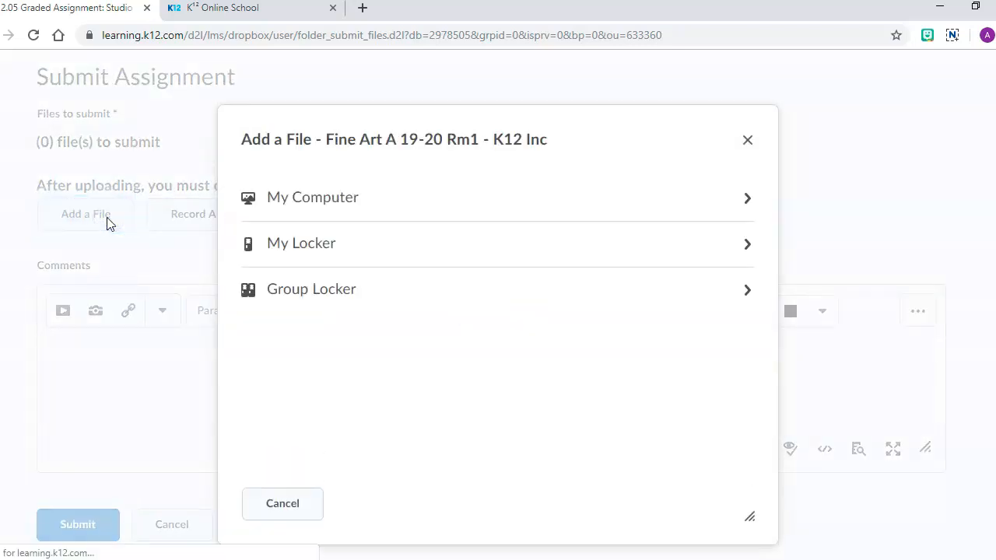
{"action": "mouse_move", "coordinate": [312, 196]}
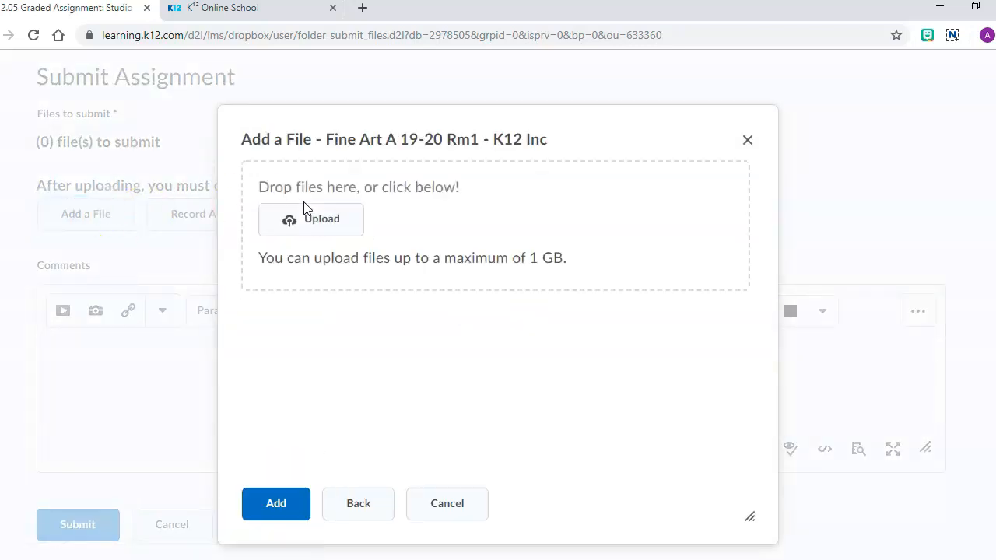
Browse the computer for an upload, entering 'studio2' as the file name.
{"action": "left_click", "coordinate": [310, 219]}
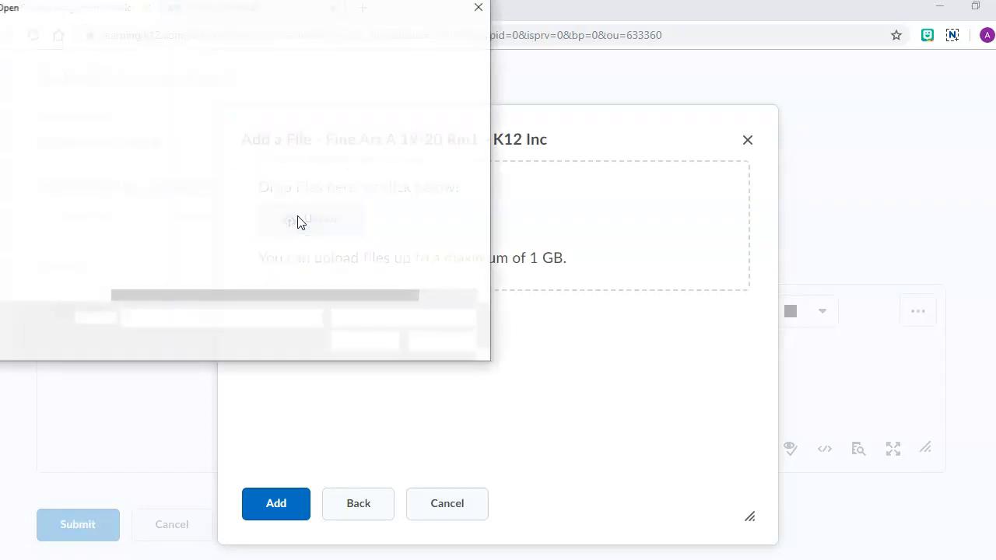
{"action": "left_click", "coordinate": [311, 220]}
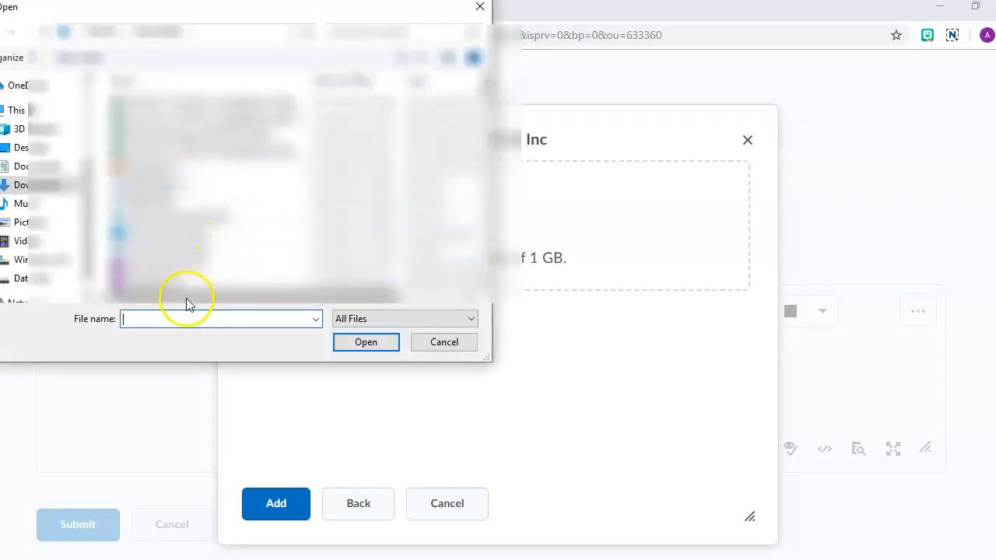
{"action": "type", "text": "studio"}
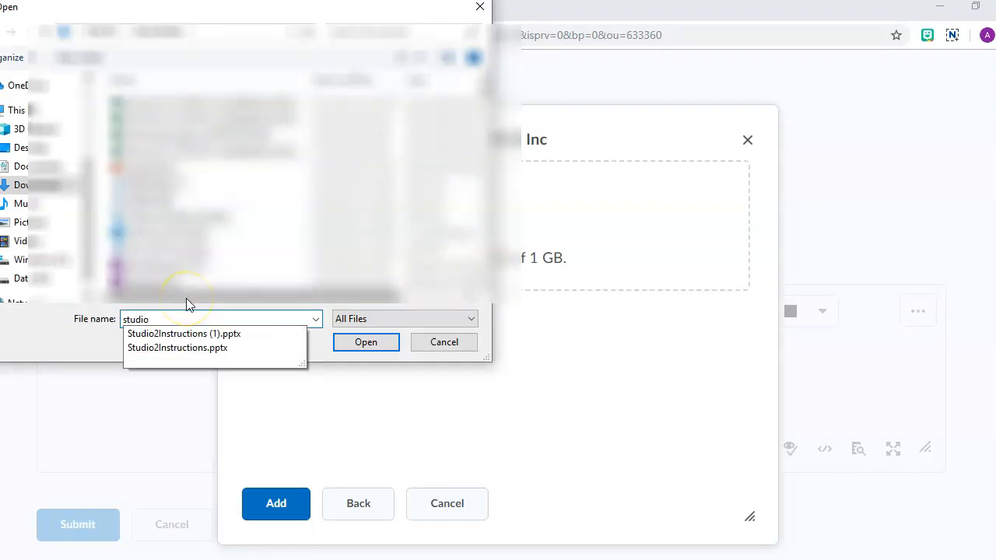
{"action": "type", "text": "2"}
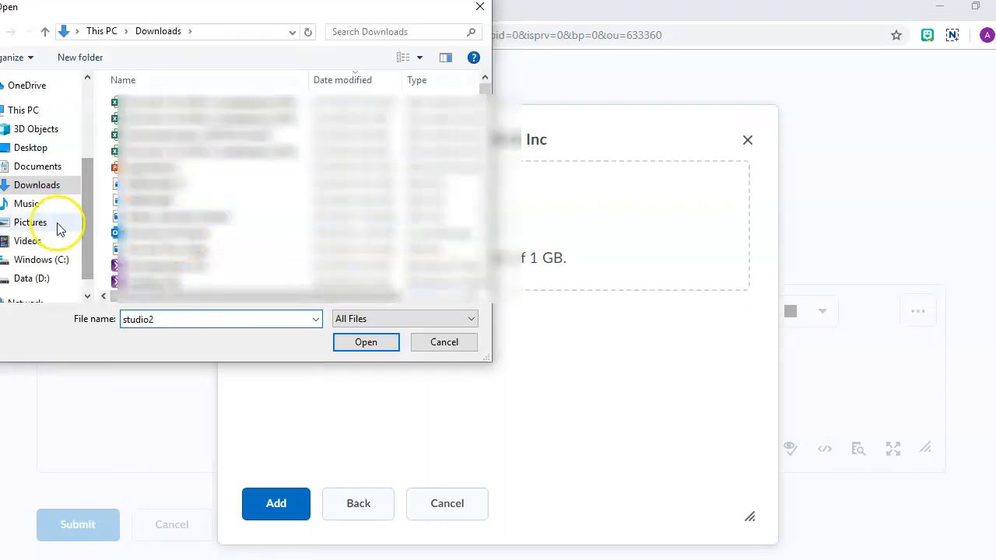
Pick Studio2 photo.jpg from Pictures and attach it to the submission.
{"action": "left_click", "coordinate": [31, 222]}
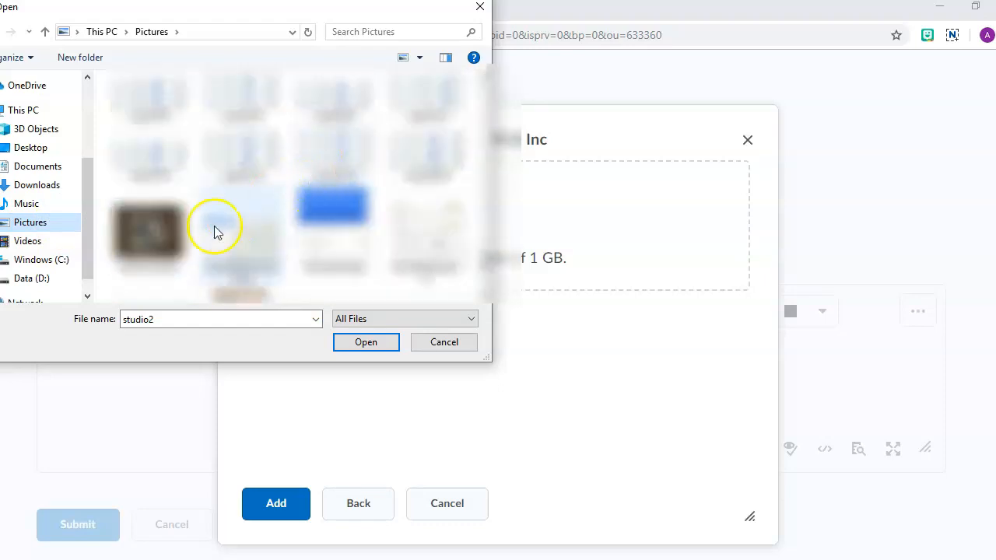
{"action": "left_click", "coordinate": [365, 342]}
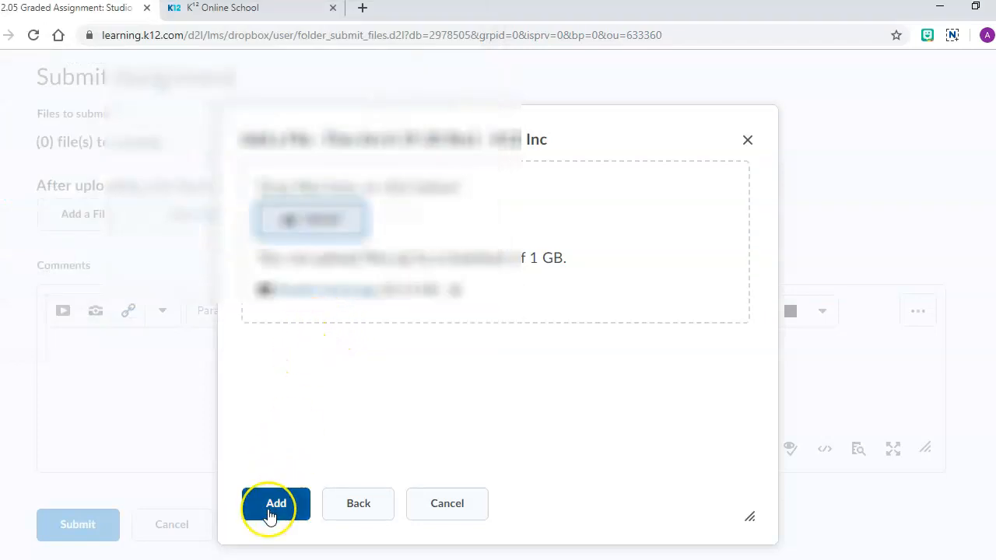
{"action": "left_click", "coordinate": [276, 503]}
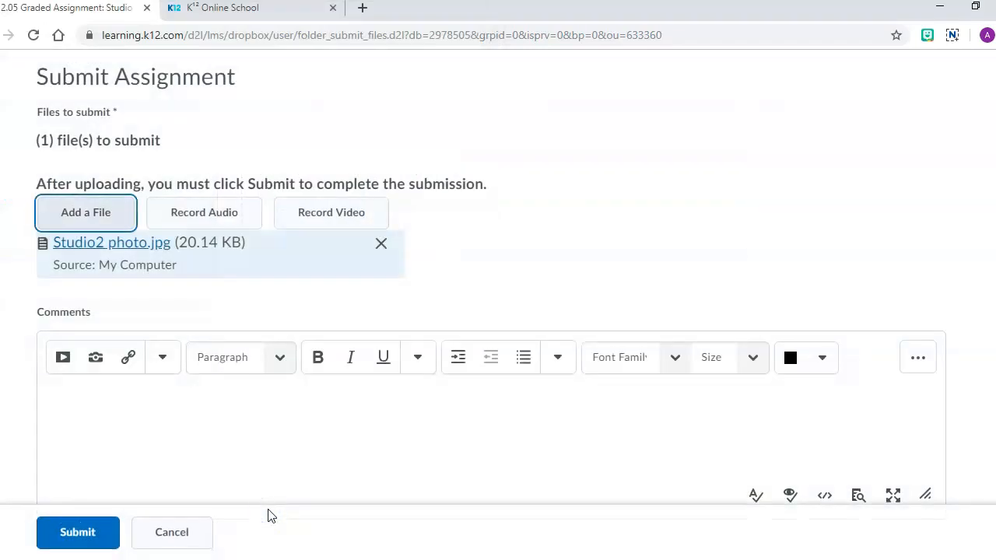
{"action": "mouse_move", "coordinate": [262, 463]}
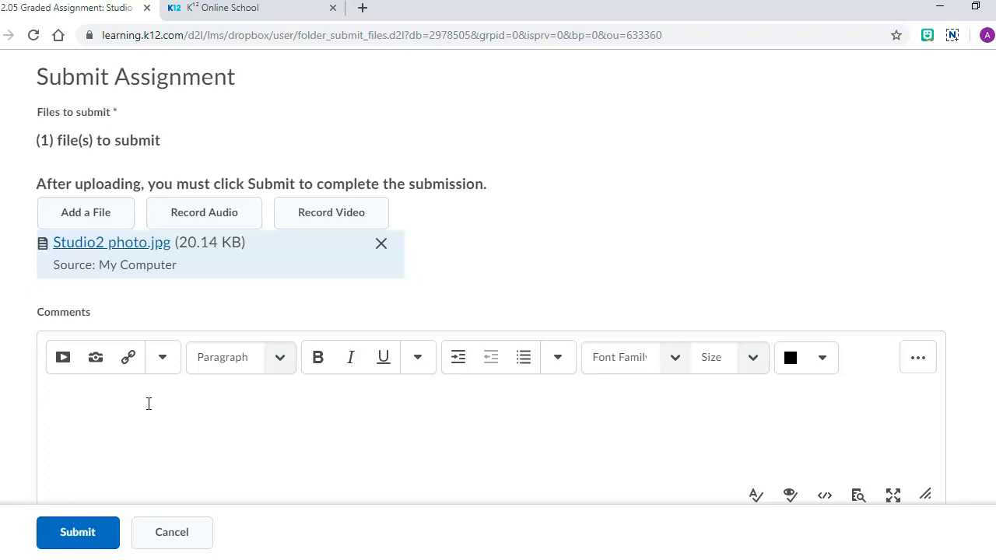
Enter the comments '1. yes' and '2. I used color.'.
{"action": "type", "text": "1"}
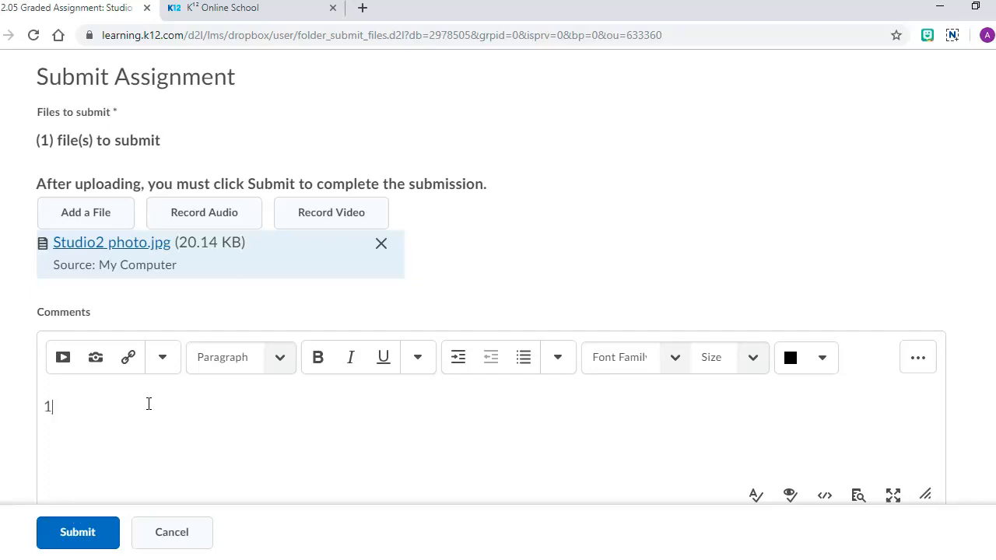
{"action": "type", "text": ". yes"}
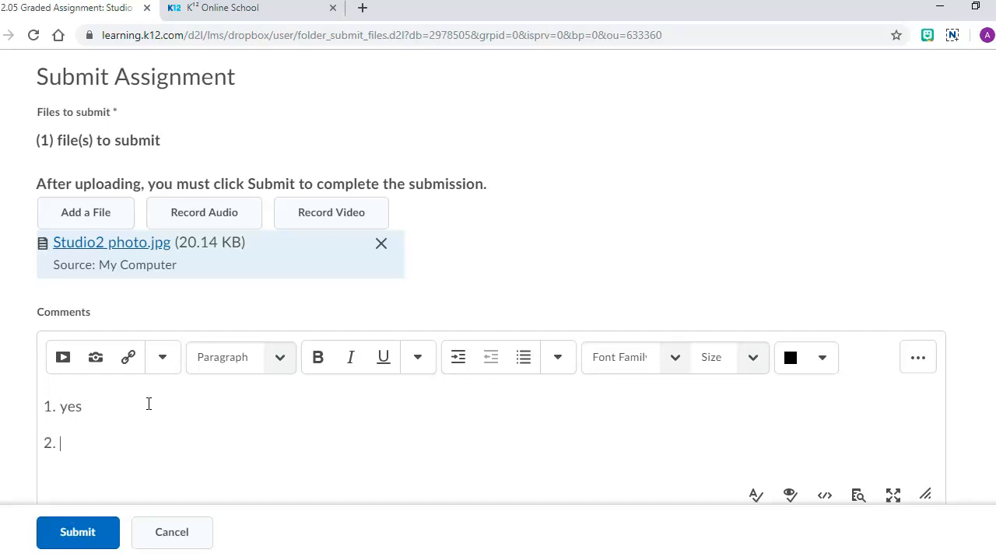
{"action": "type", "text": "I j"}
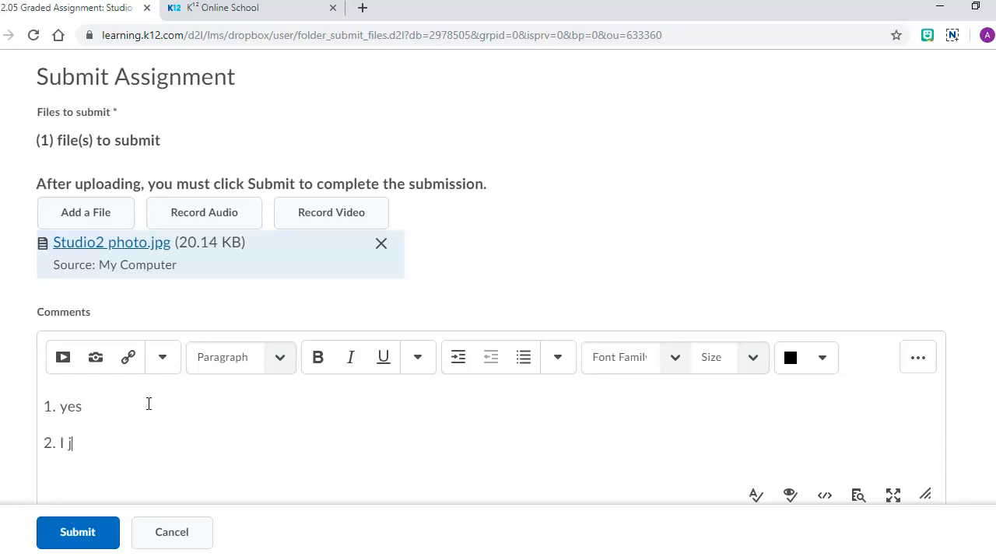
{"action": "type", "text": "used colr"}
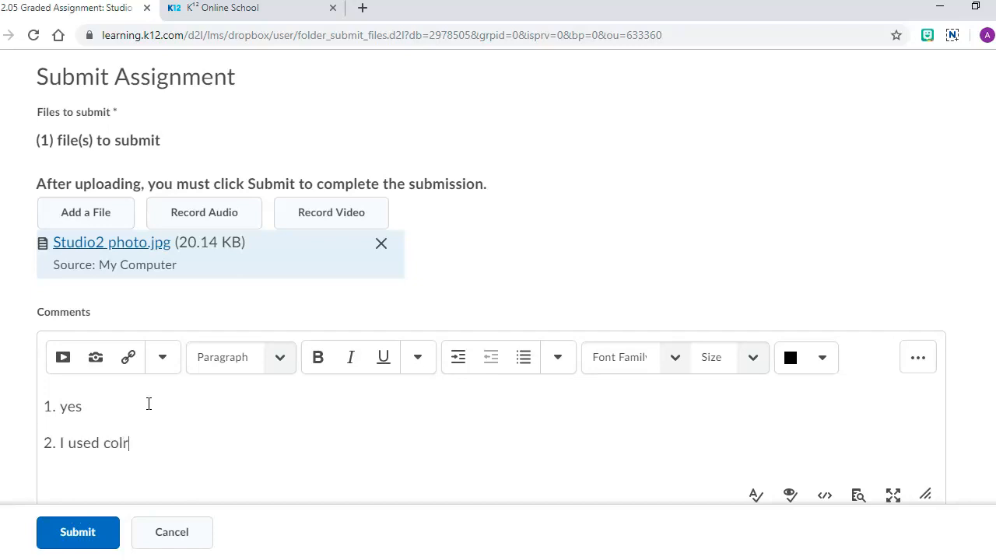
{"action": "type", "text": "or."}
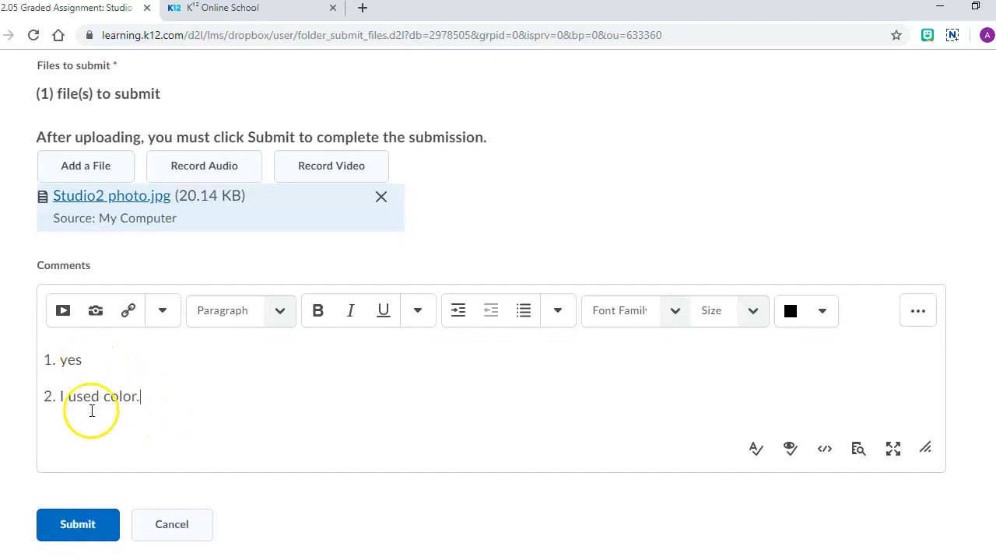
Submit the Studio 5 assignment with the photo and both comments.
{"action": "left_click", "coordinate": [77, 524]}
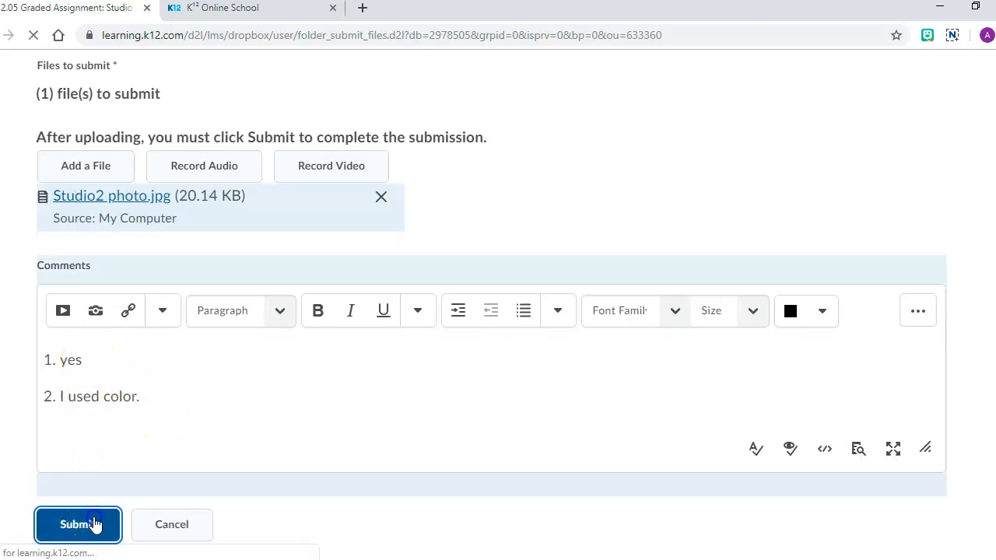
{"action": "left_click", "coordinate": [77, 524]}
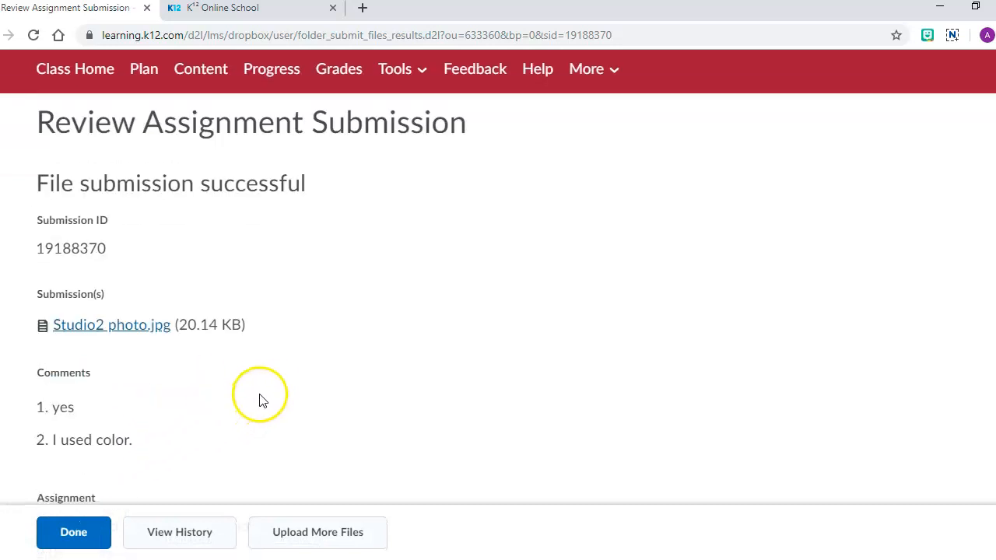
{"action": "mouse_move", "coordinate": [165, 189]}
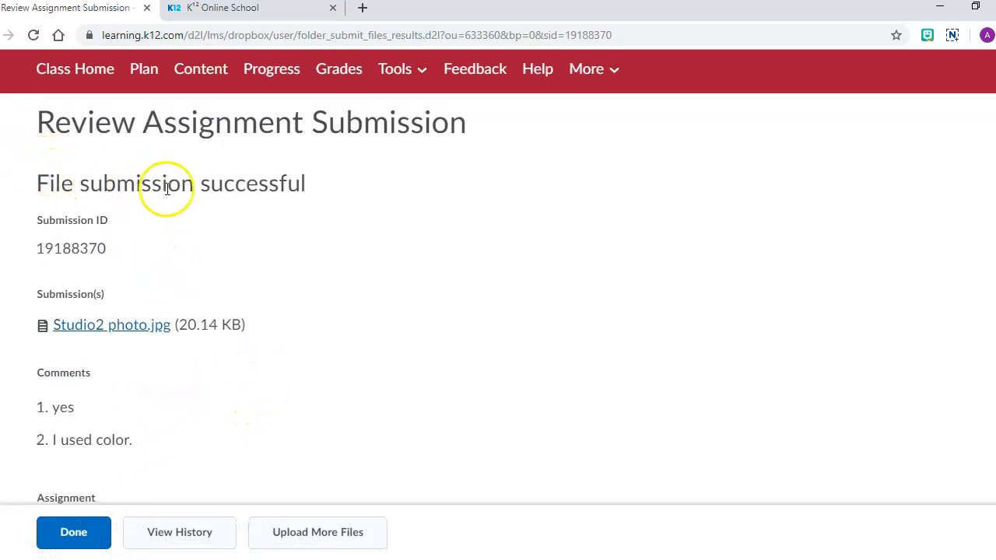
{"action": "mouse_move", "coordinate": [490, 327]}
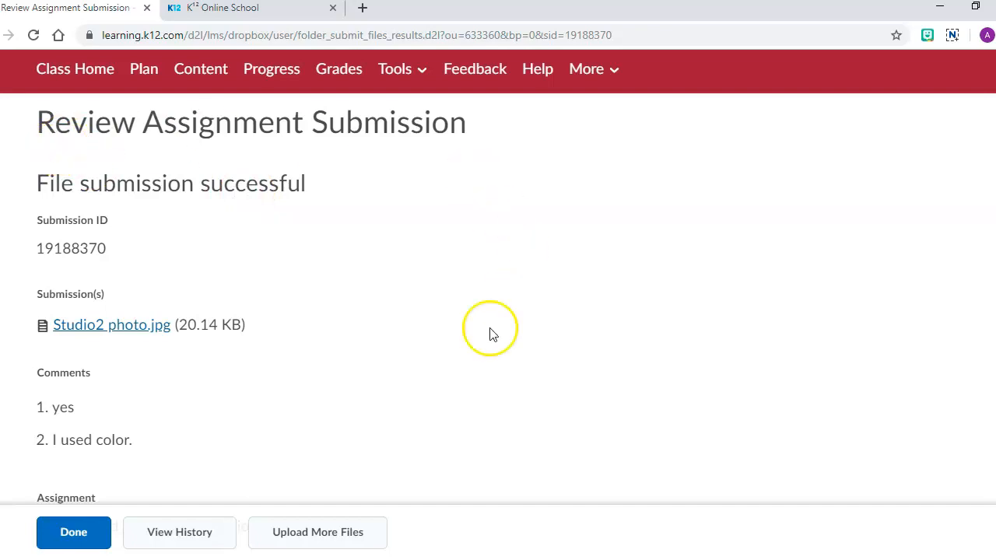
{"action": "mouse_move", "coordinate": [491, 335]}
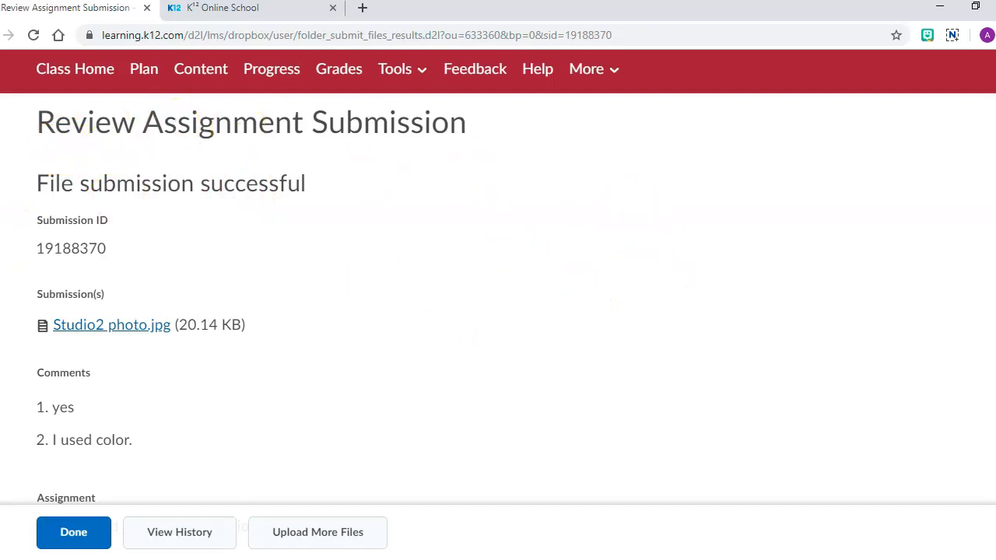
{"action": "mouse_move", "coordinate": [74, 532]}
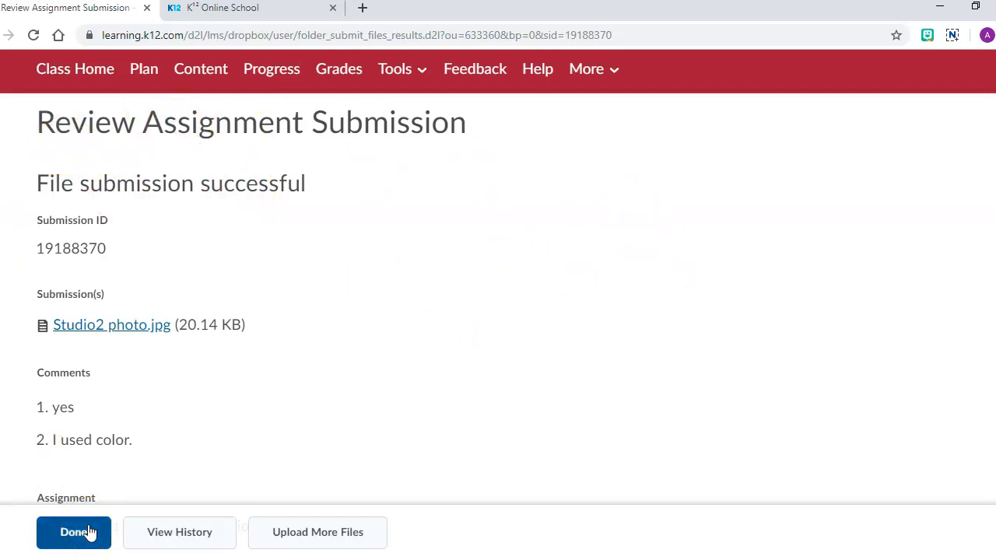
Finish the confirmation page to see 2.05 Studio 5 showing 1 Submission, 1 File.
{"action": "left_click", "coordinate": [73, 532]}
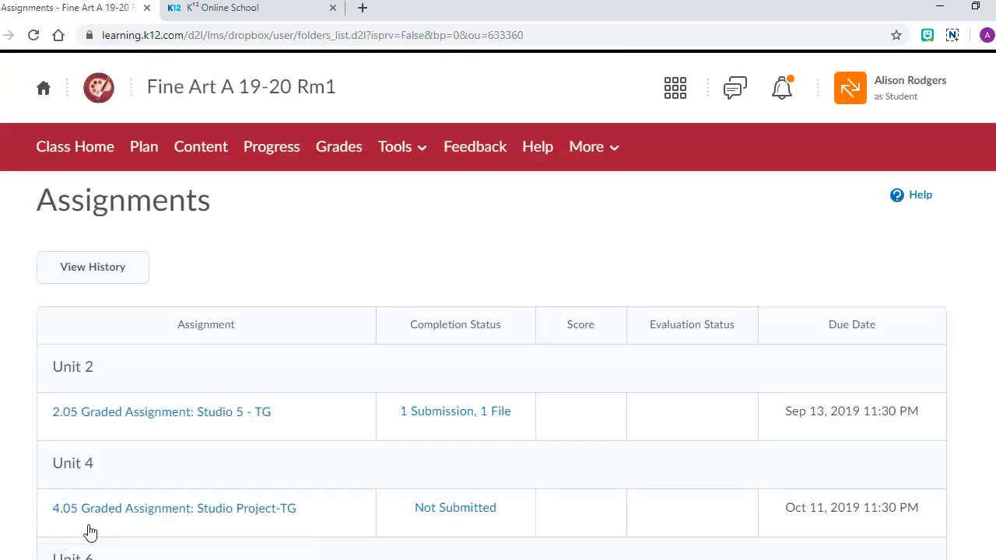
{"action": "mouse_move", "coordinate": [424, 424]}
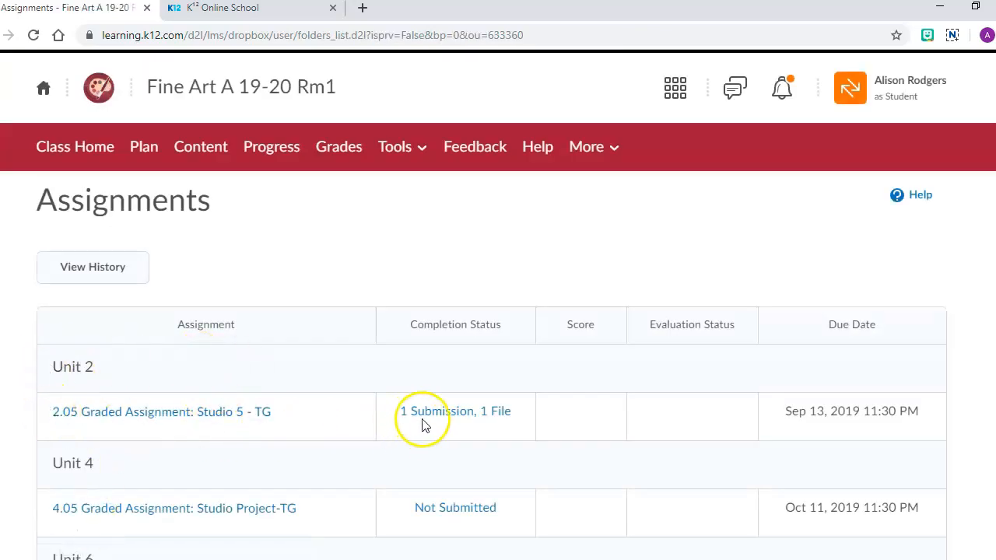
{"action": "mouse_move", "coordinate": [412, 411]}
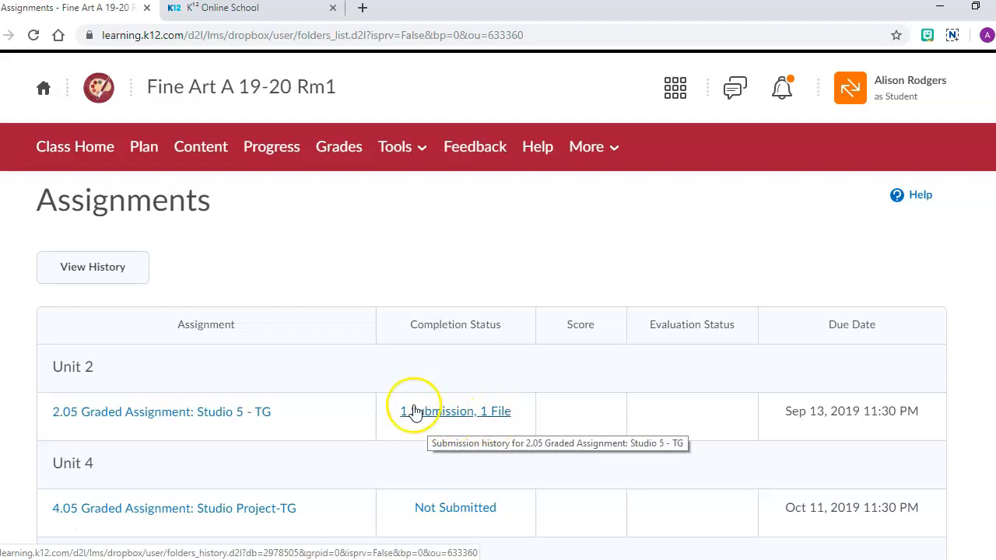
{"action": "mouse_move", "coordinate": [759, 313]}
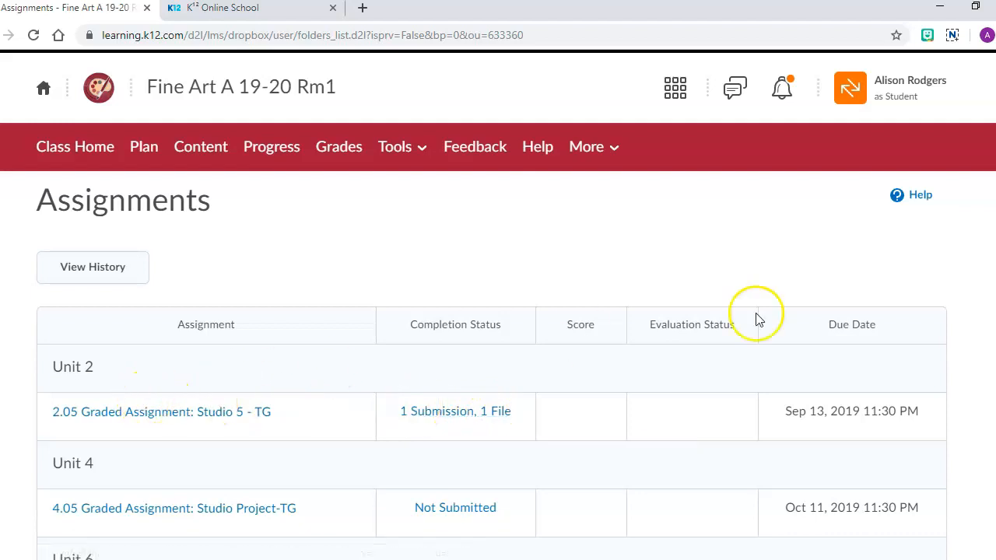
{"action": "mouse_move", "coordinate": [489, 249]}
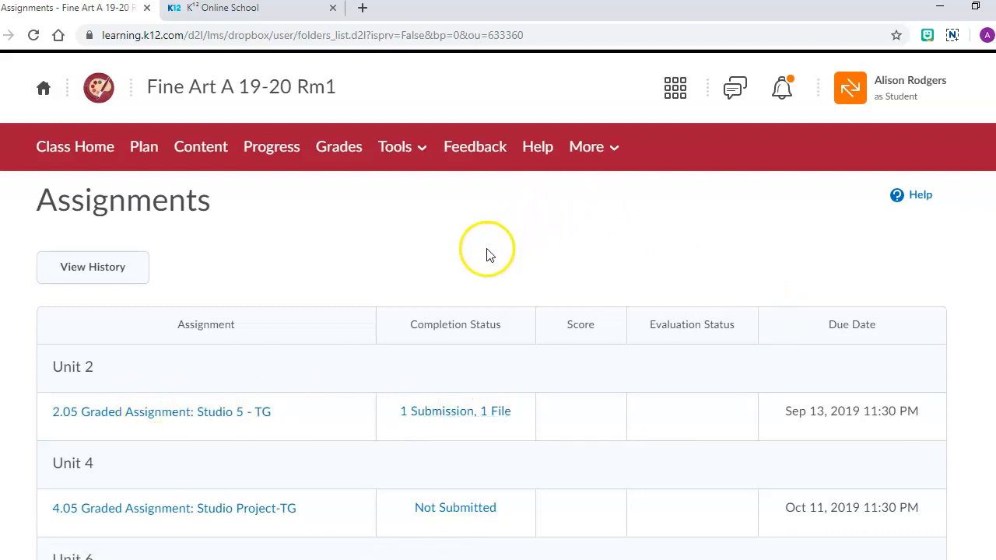